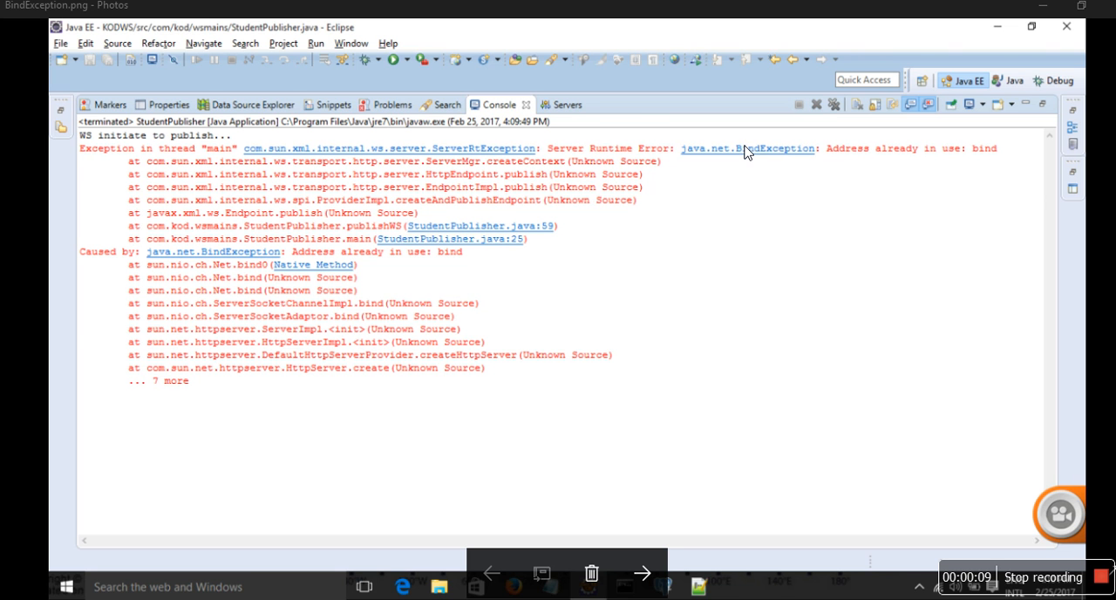
{"action": "mouse_move", "coordinate": [855, 179]}
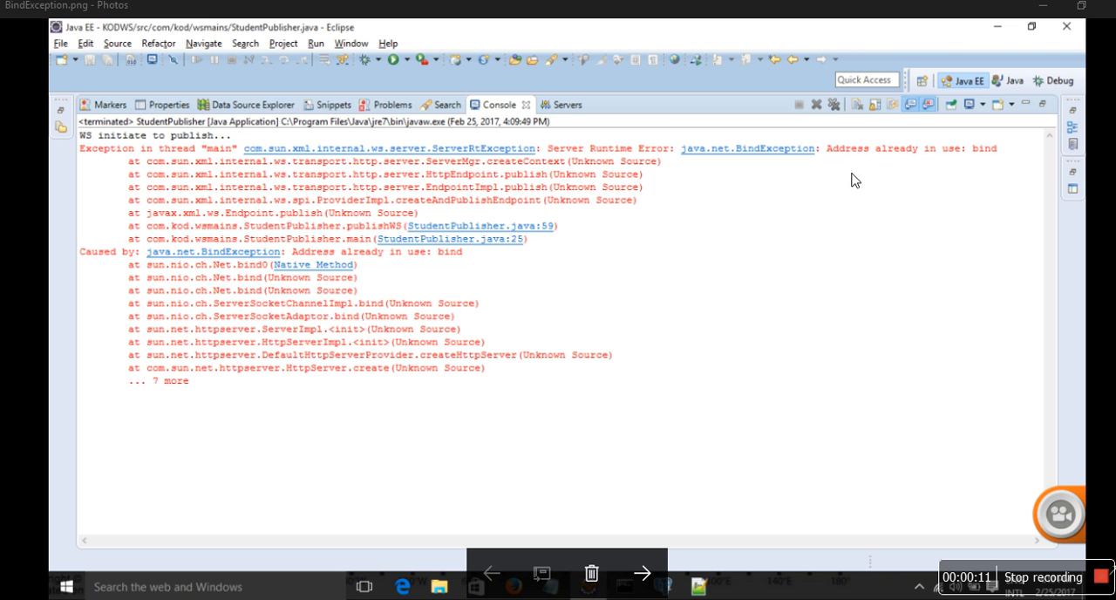
{"action": "mouse_move", "coordinate": [834, 155]}
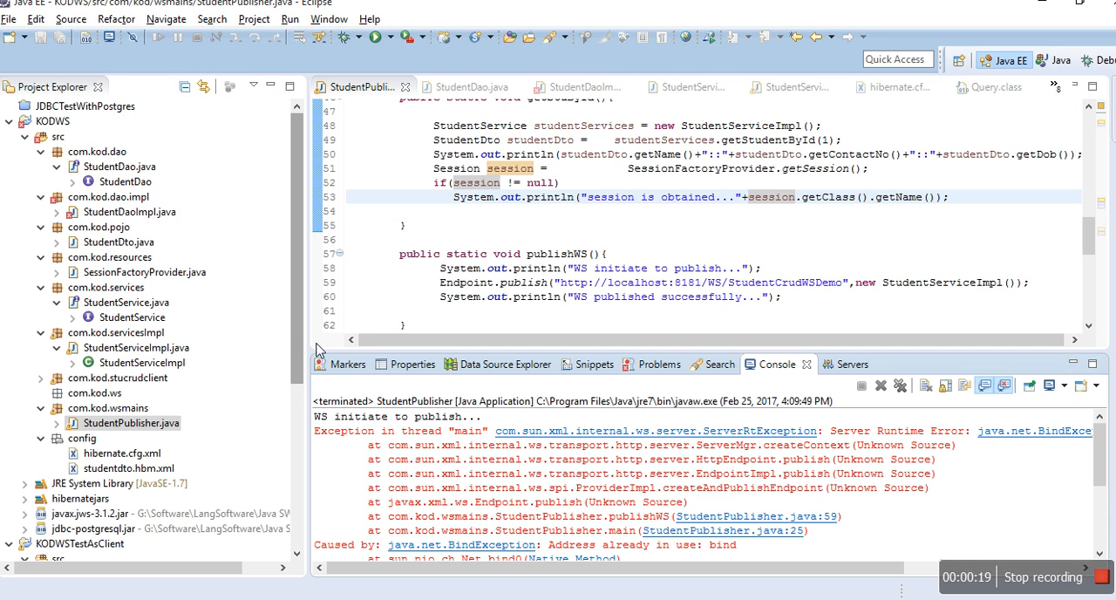
Run StudentPublisher on the server past workspace errors; the BindException recurs
{"action": "left_click", "coordinate": [130, 422]}
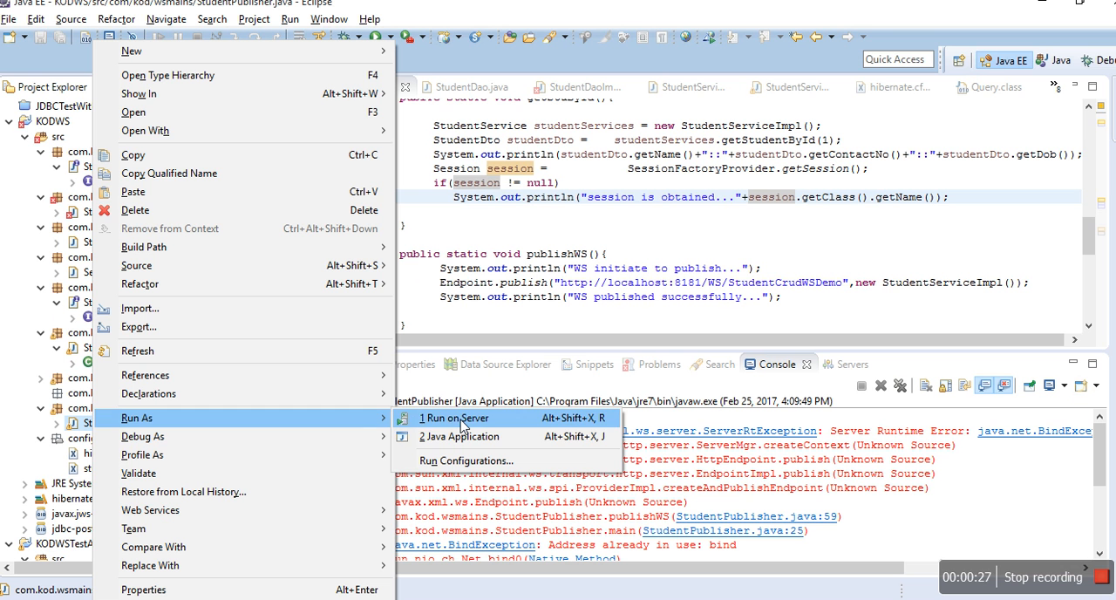
{"action": "left_click", "coordinate": [457, 417]}
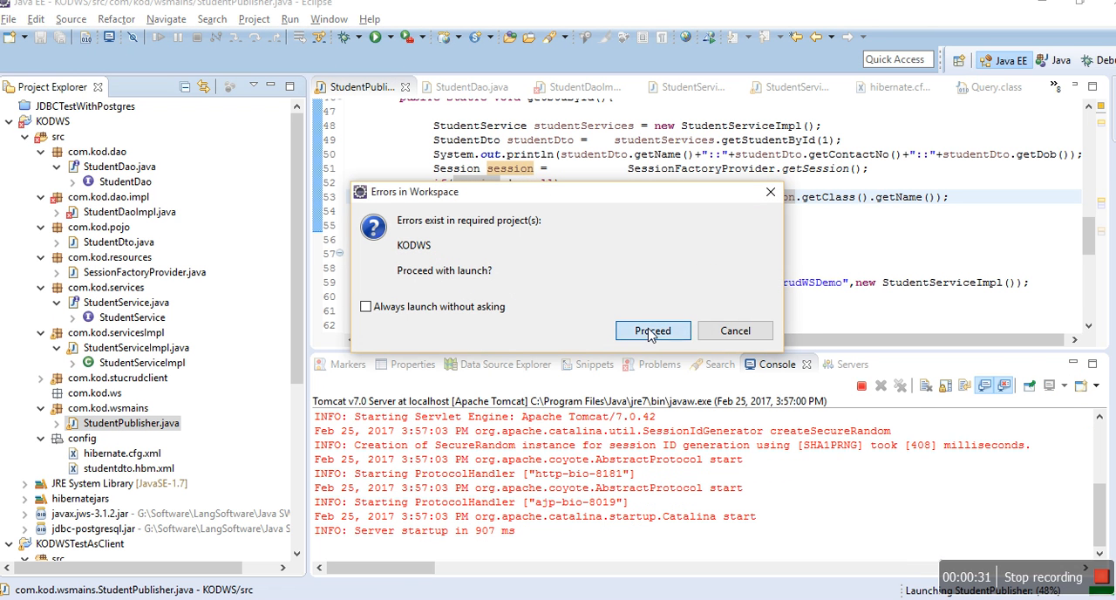
{"action": "left_click", "coordinate": [652, 330]}
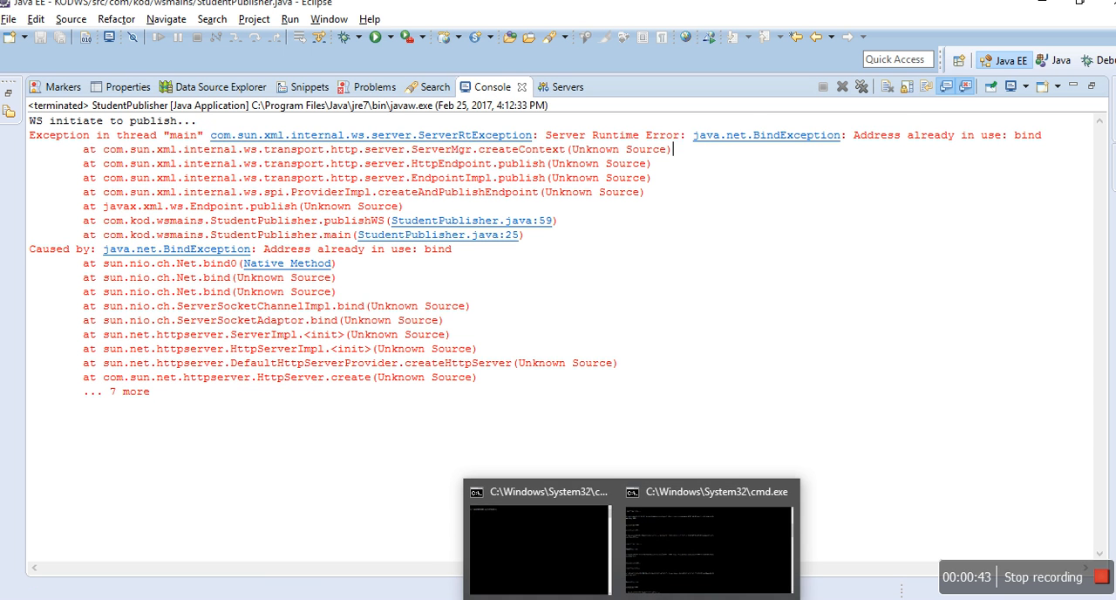
In Command Prompt, enter 'netstat -a -o -n' to list connections with process IDs
{"action": "left_click", "coordinate": [706, 491]}
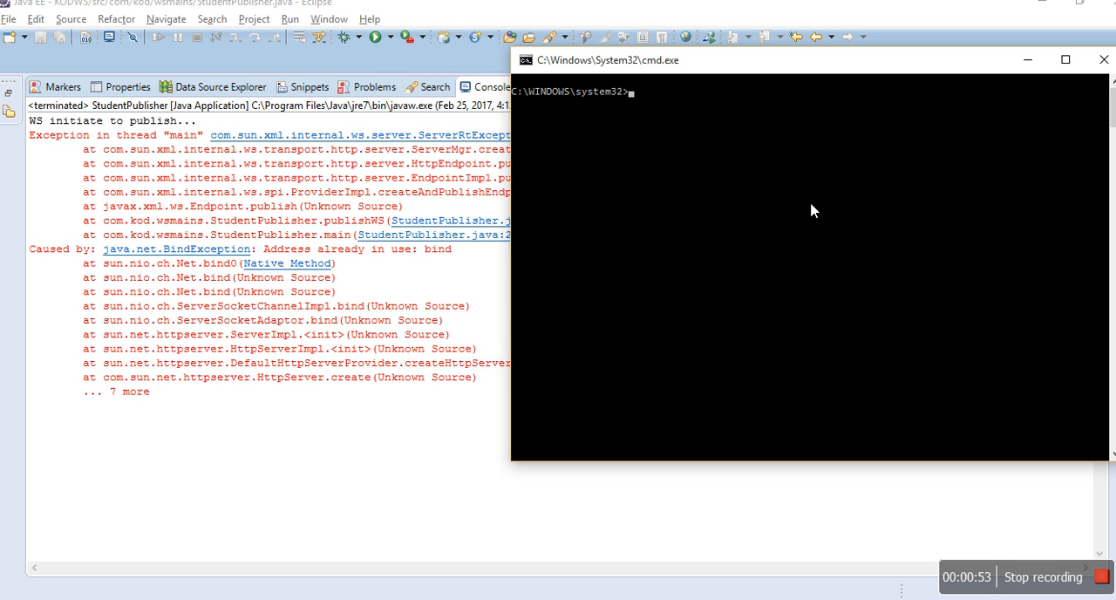
{"action": "type", "text": "netsta"}
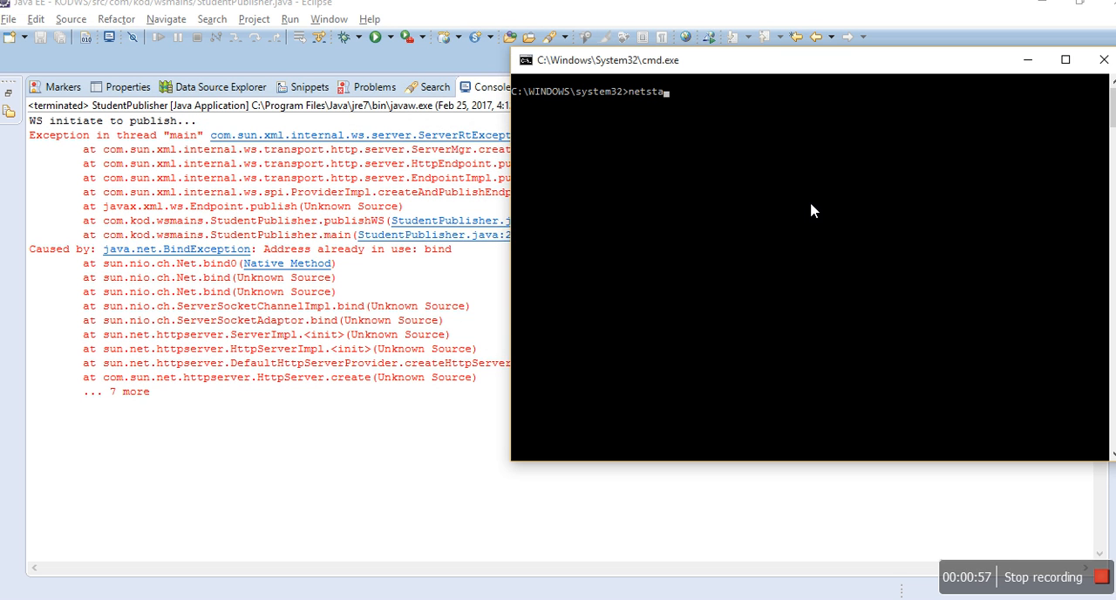
{"action": "type", "text": "t"}
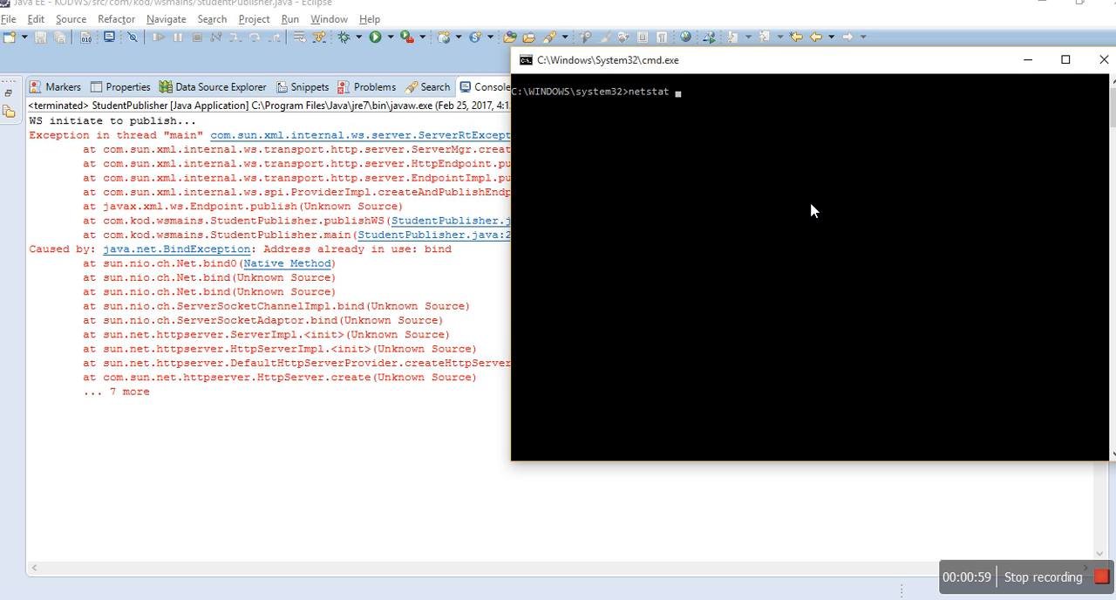
{"action": "type", "text": "-a"}
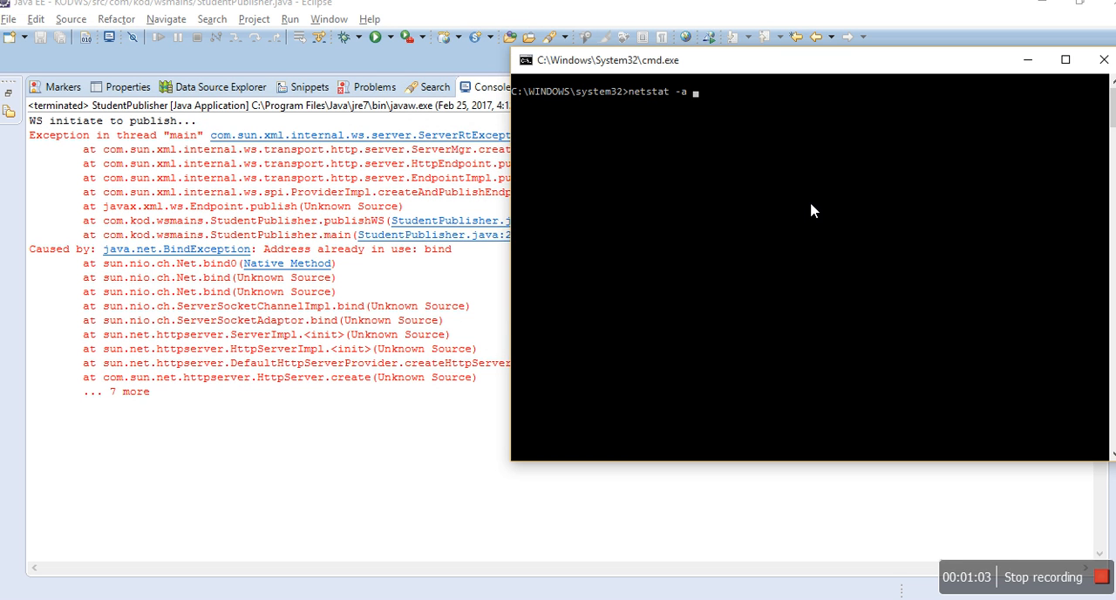
{"action": "type", "text": "-o -"}
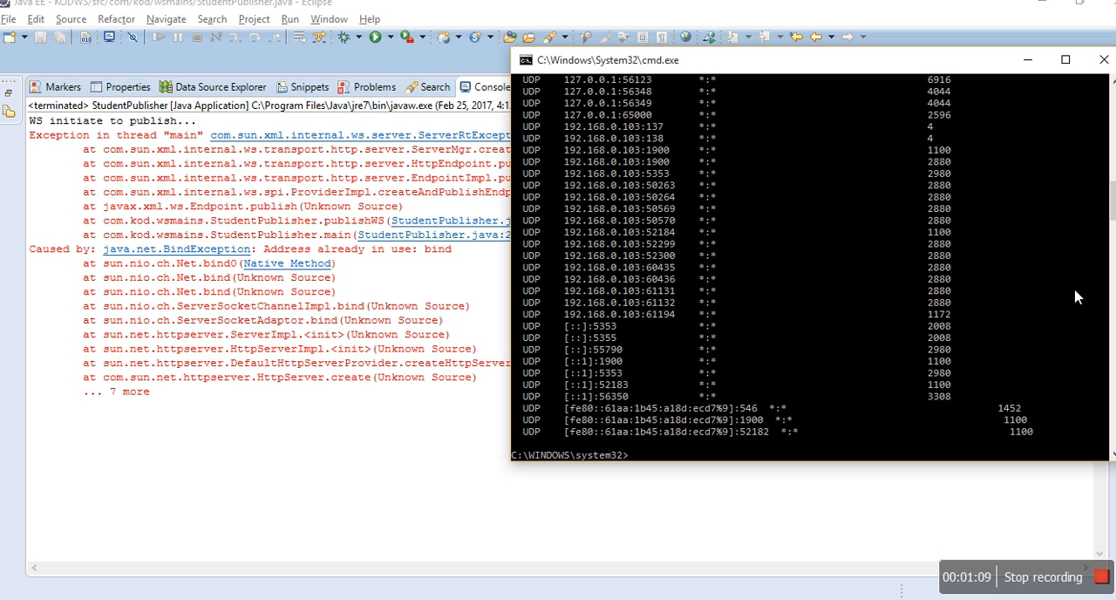
{"action": "mouse_move", "coordinate": [1090, 190]}
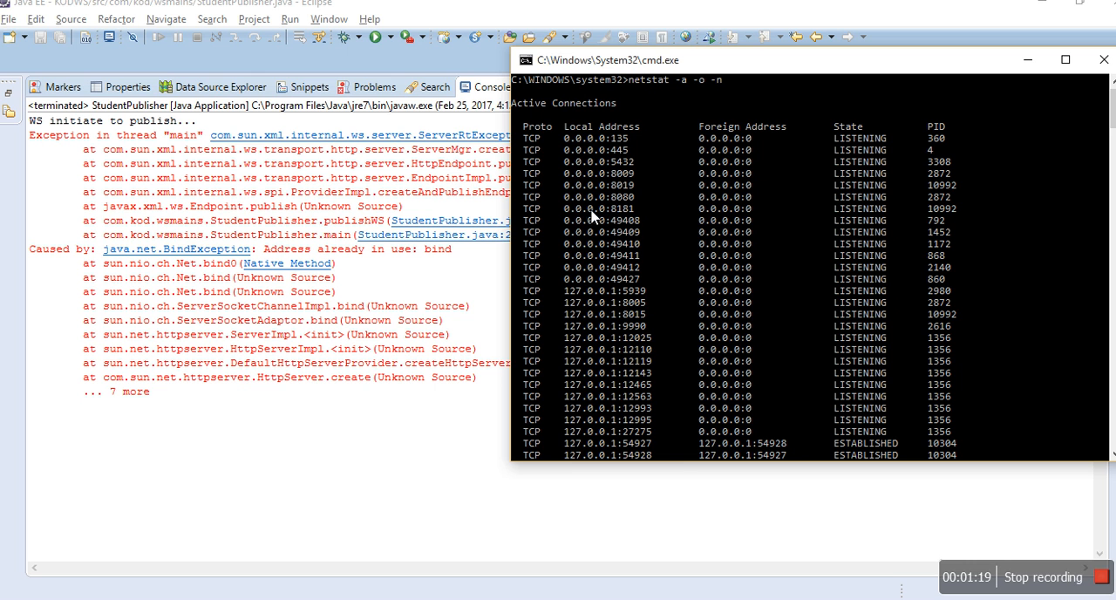
{"action": "mouse_move", "coordinate": [616, 223]}
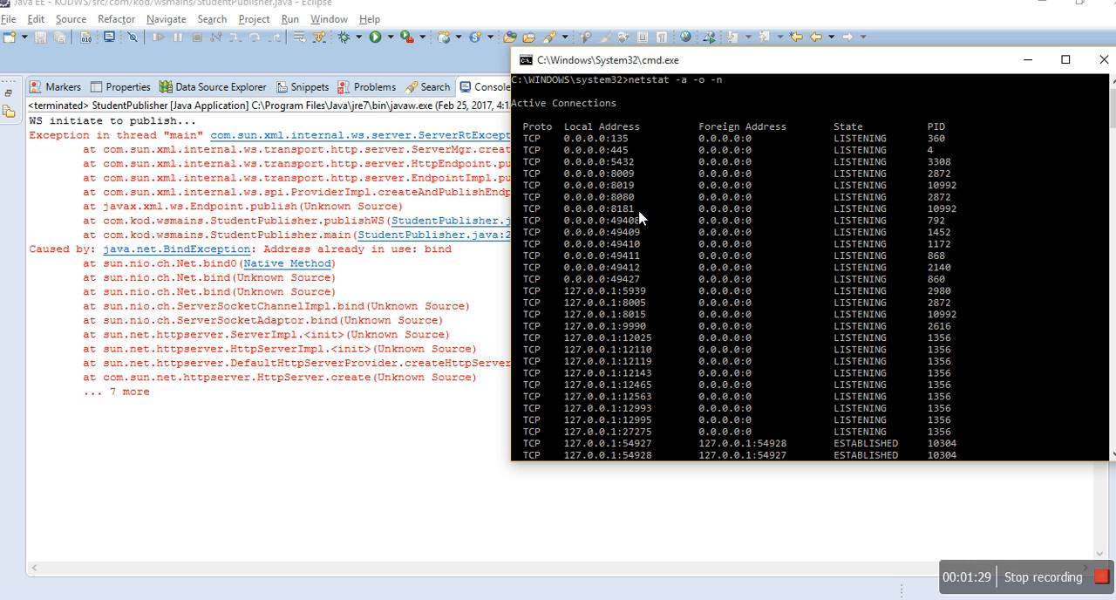
{"action": "mouse_move", "coordinate": [615, 218]}
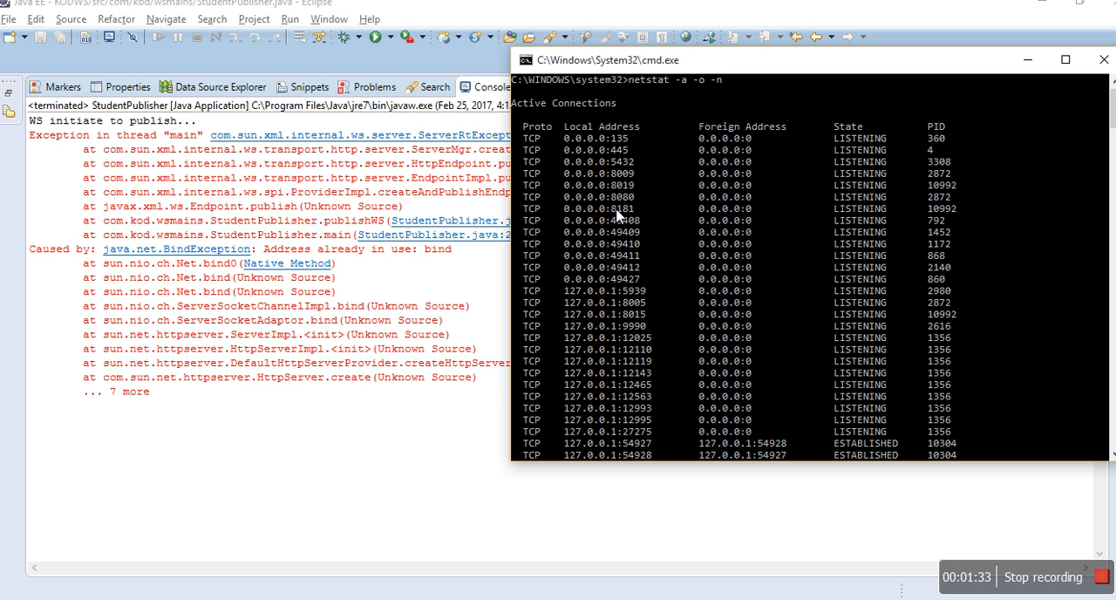
{"action": "mouse_move", "coordinate": [878, 214]}
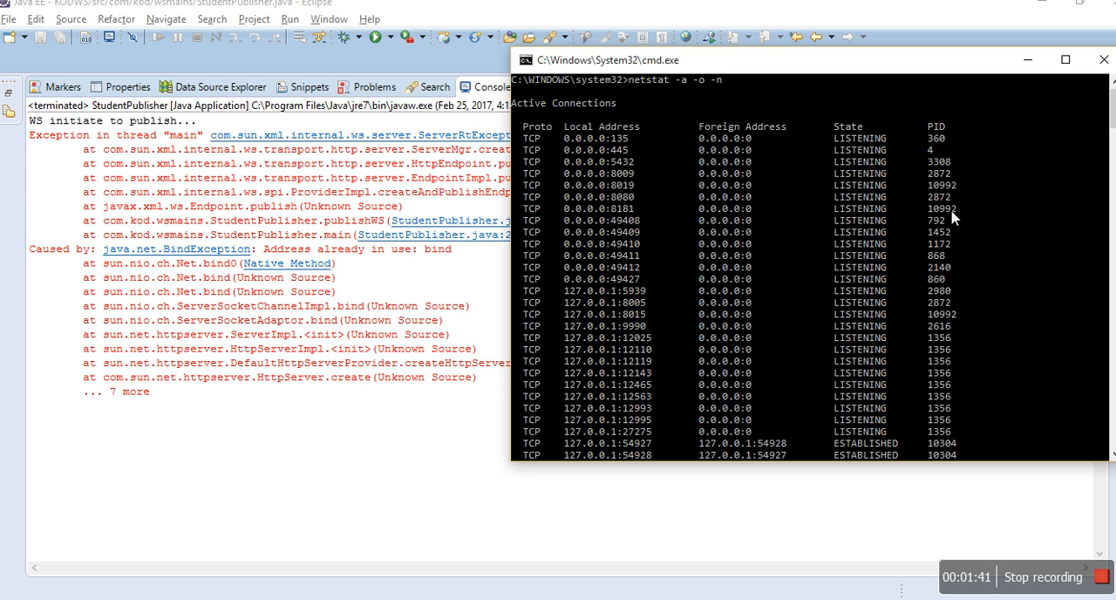
{"action": "mouse_move", "coordinate": [991, 310]}
{"action": "type", "text": "tas"}
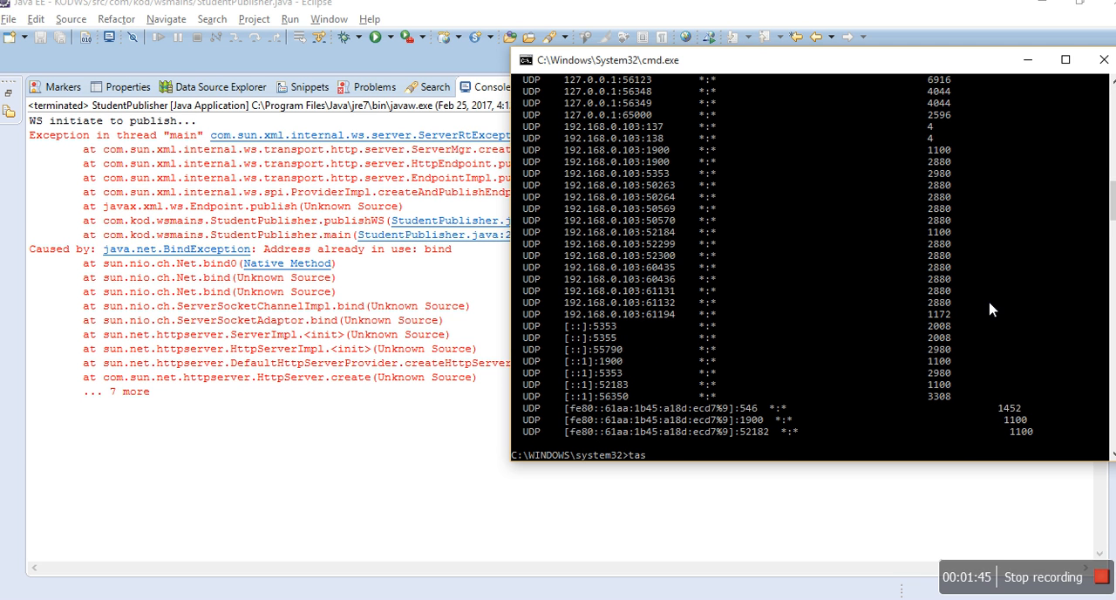
Retry killing the process with 'taskkil /F /PID 10992', which is rejected
{"action": "type", "text": "kkil /F"}
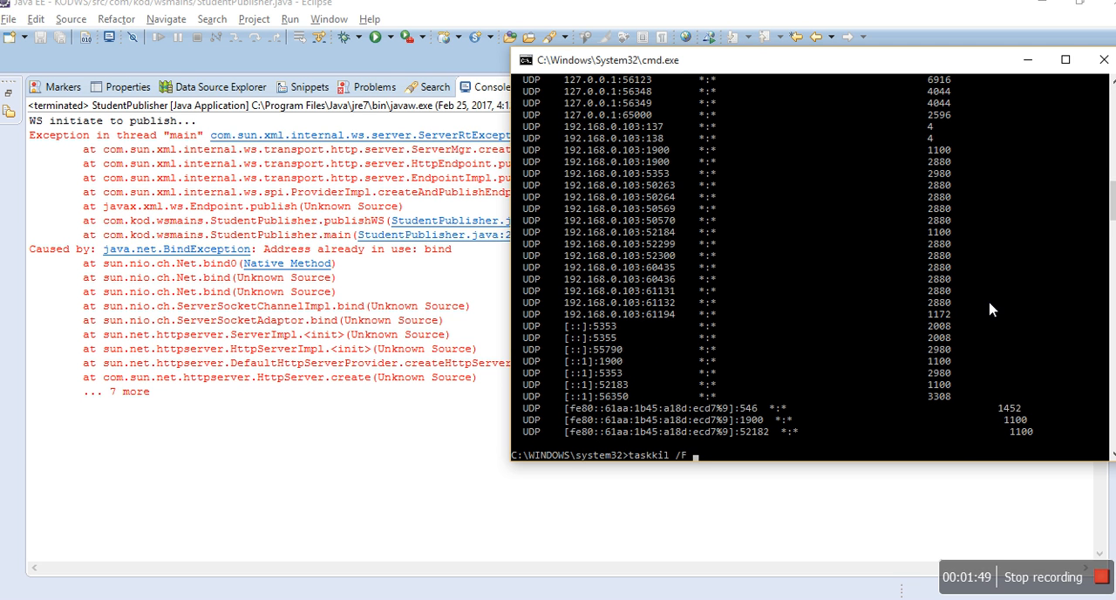
{"action": "type", "text": "/PID"}
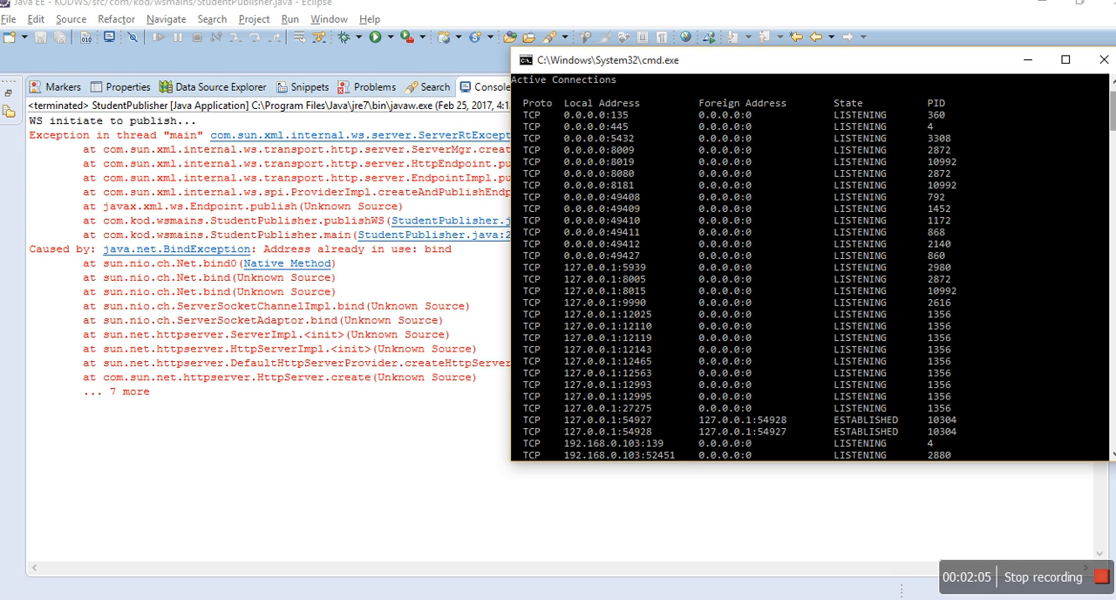
{"action": "type", "text": "taskkil /F /PID"}
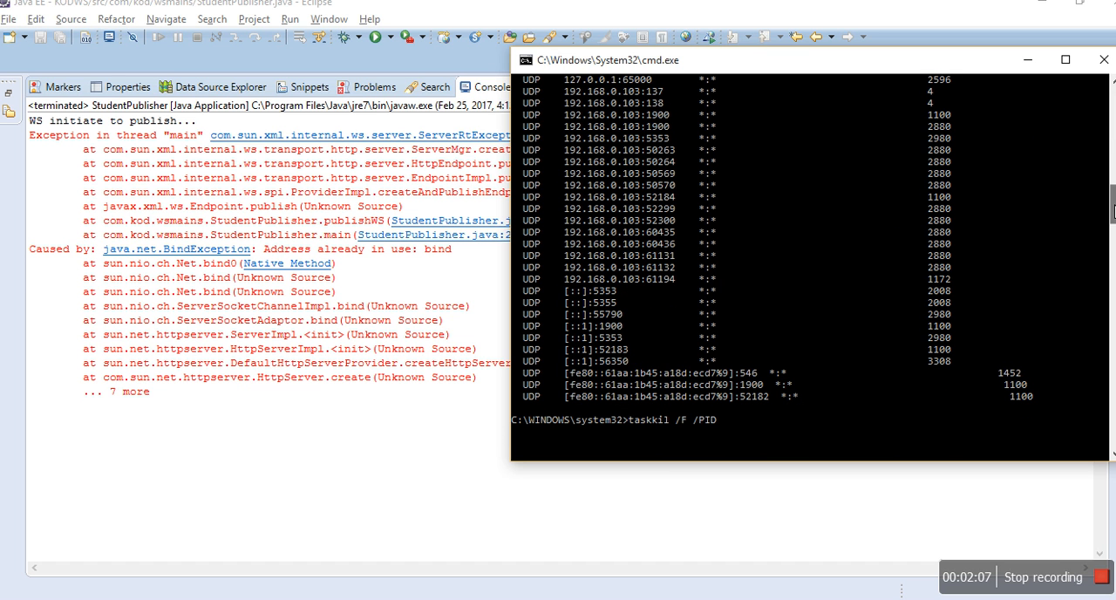
{"action": "type", "text": "1"}
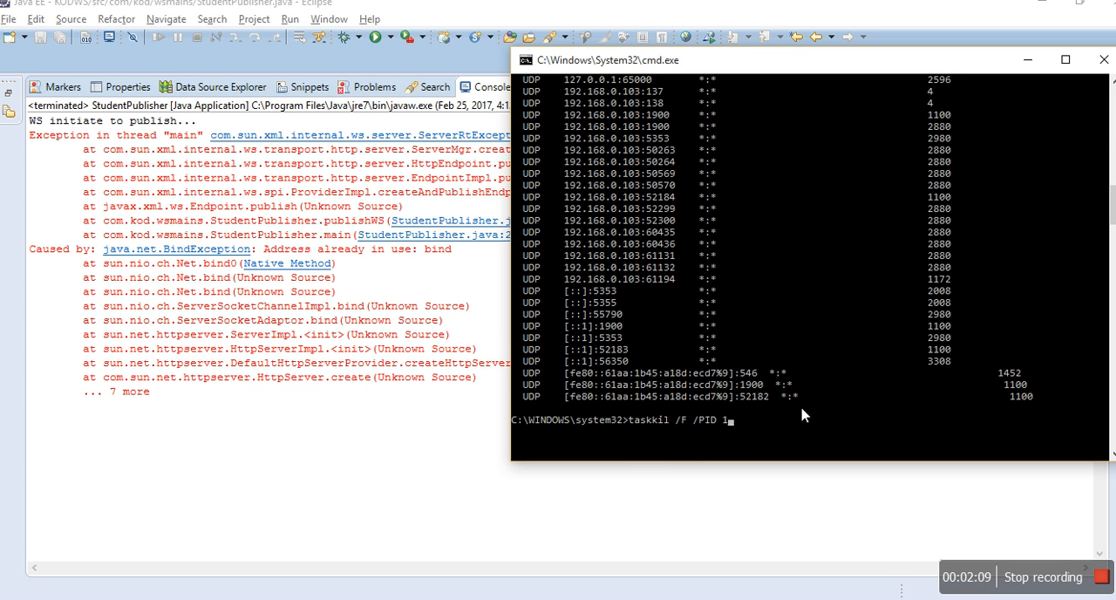
{"action": "type", "text": "0992"}
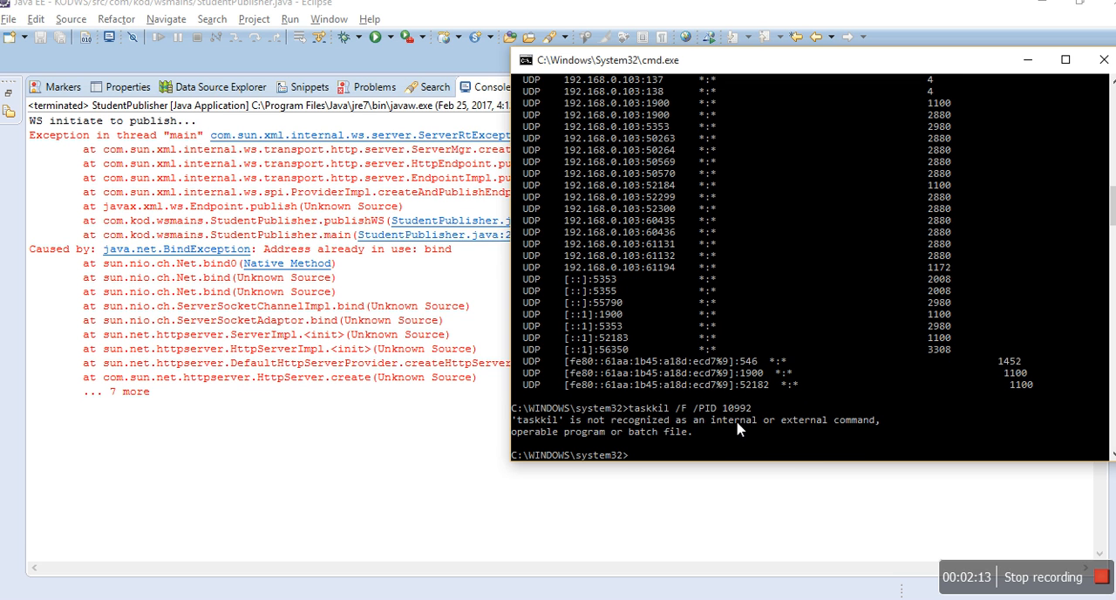
Retry with 'taskkil /F ?PID 10992', then start typing another kill command
{"action": "type", "text": "t"}
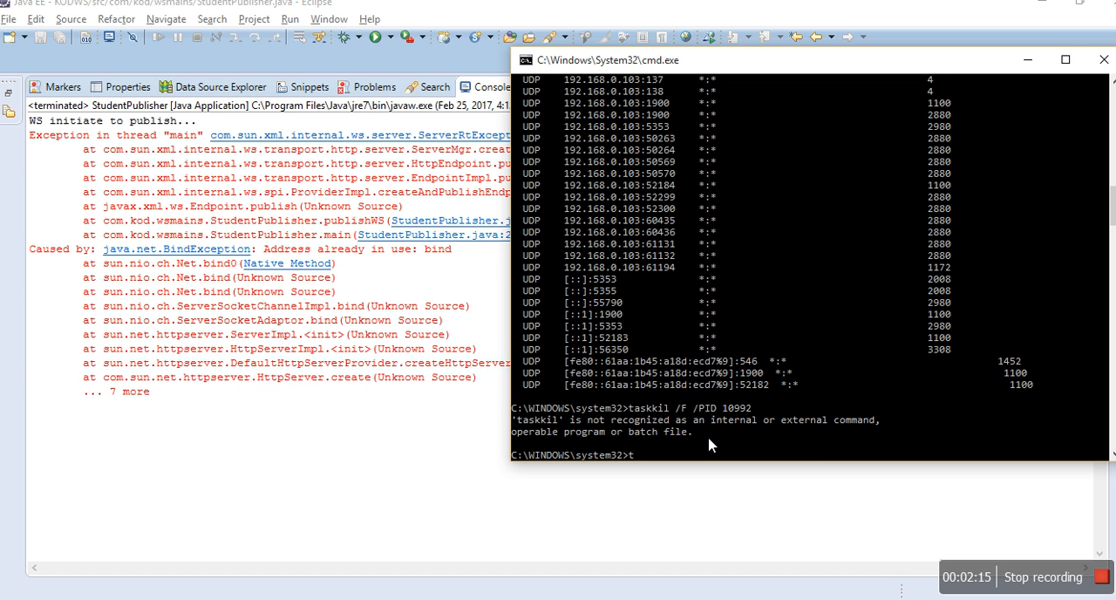
{"action": "type", "text": "askkill"}
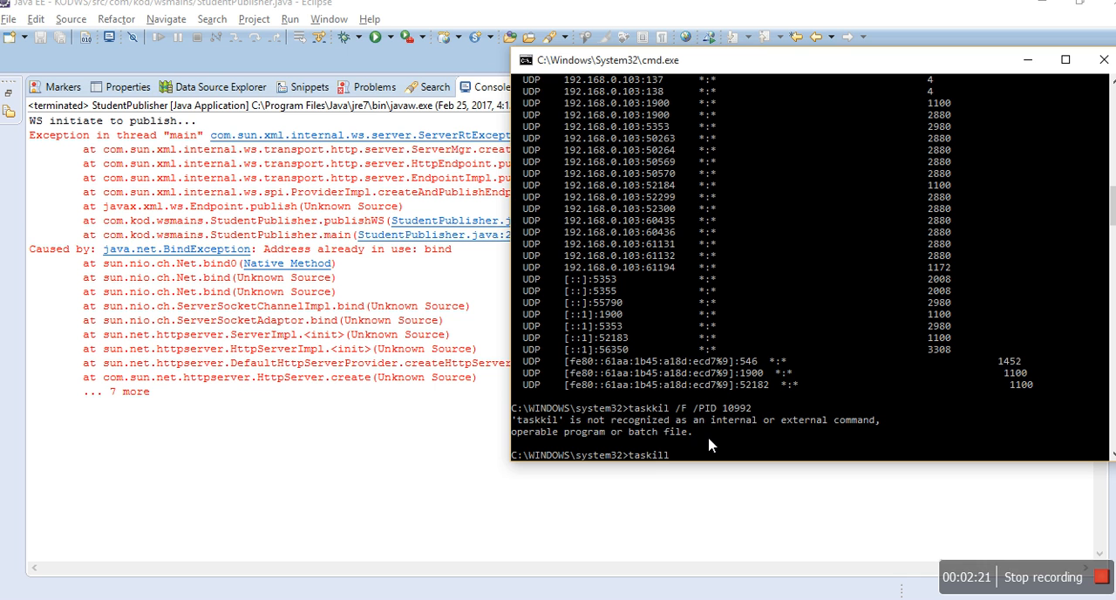
{"action": "type", "text": "/F"}
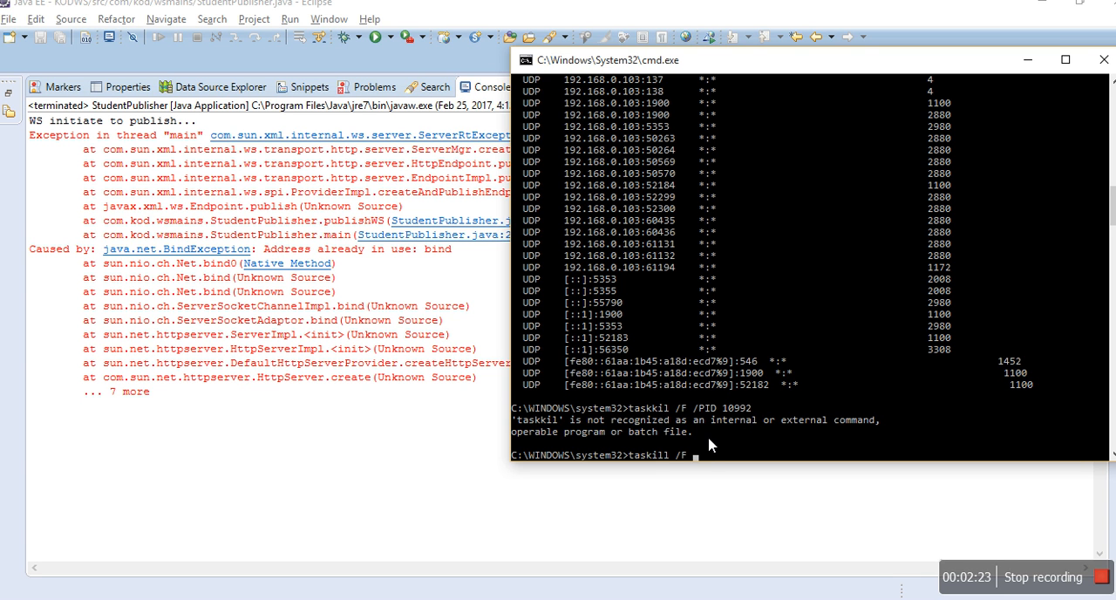
{"action": "type", "text": "?PID"}
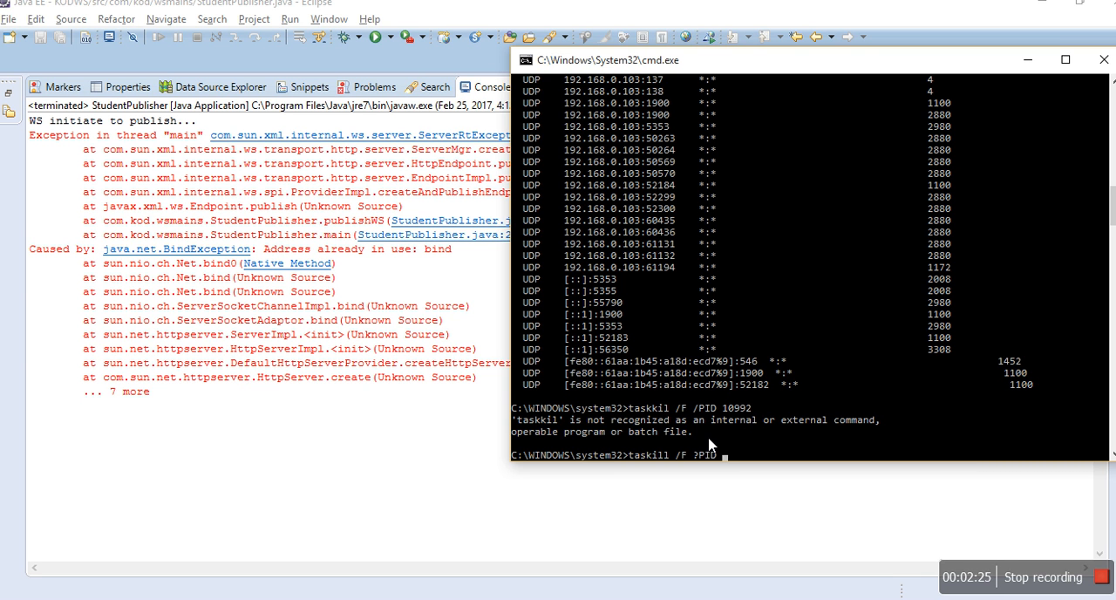
{"action": "type", "text": "10992"}
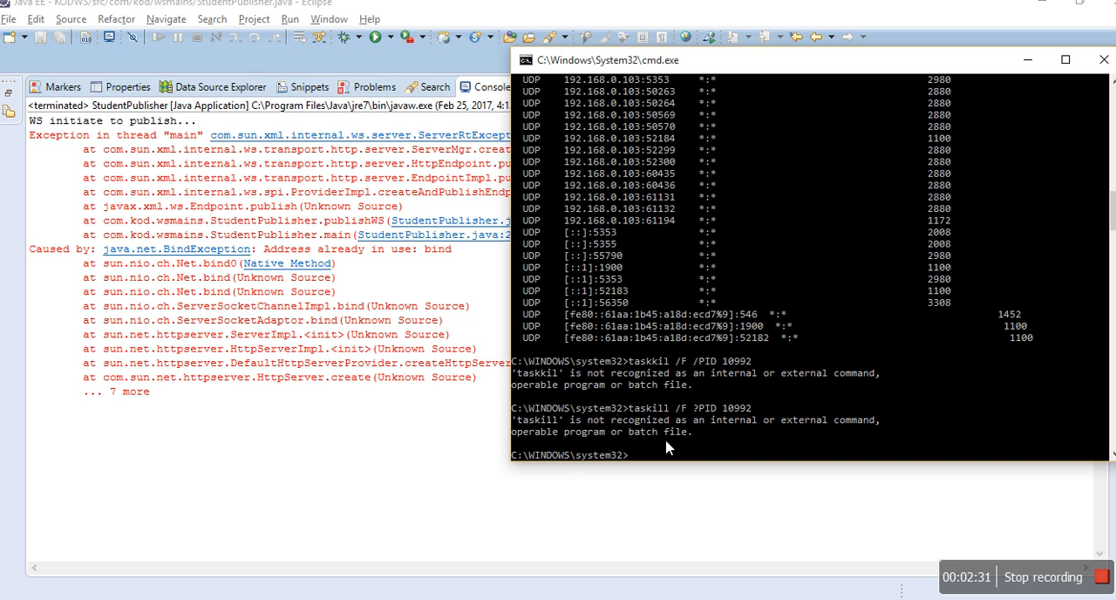
{"action": "mouse_move", "coordinate": [715, 441]}
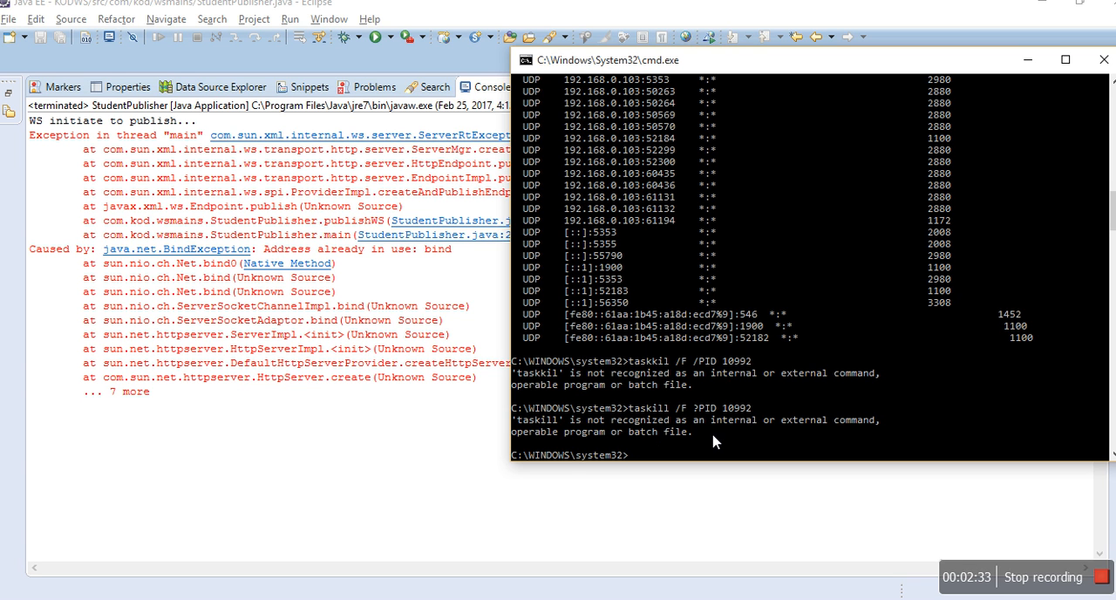
{"action": "mouse_move", "coordinate": [687, 436]}
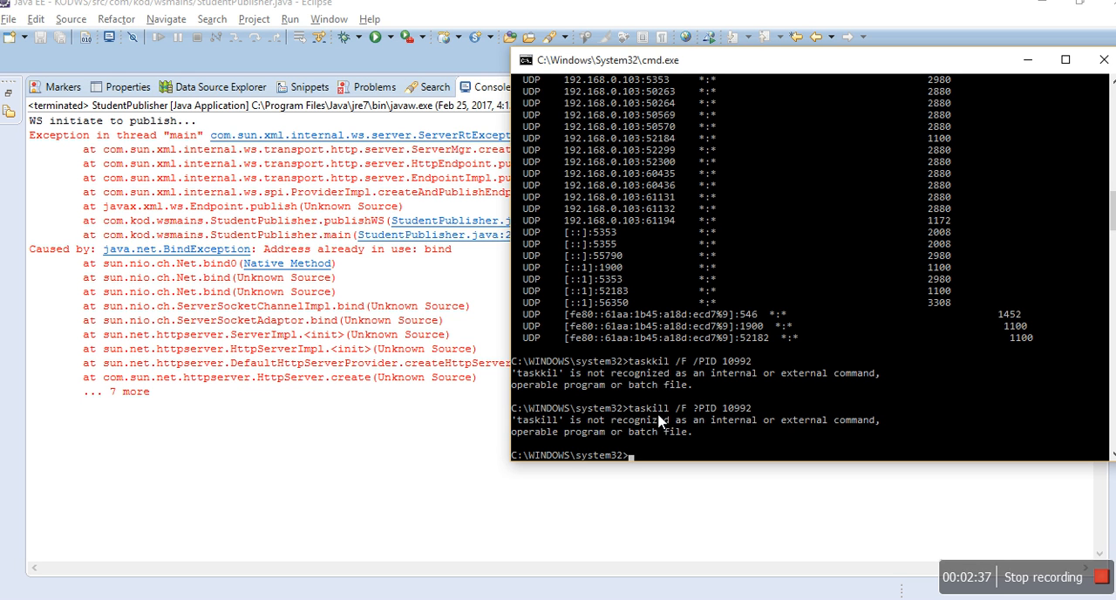
{"action": "type", "text": "taskkil /F /PID"}
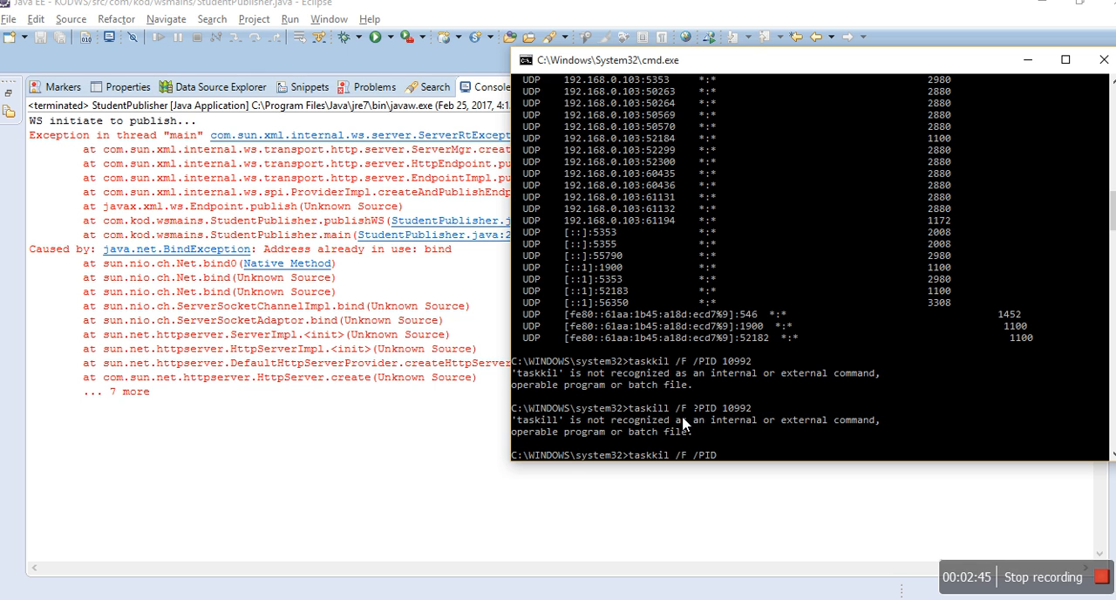
{"action": "mouse_move", "coordinate": [672, 459]}
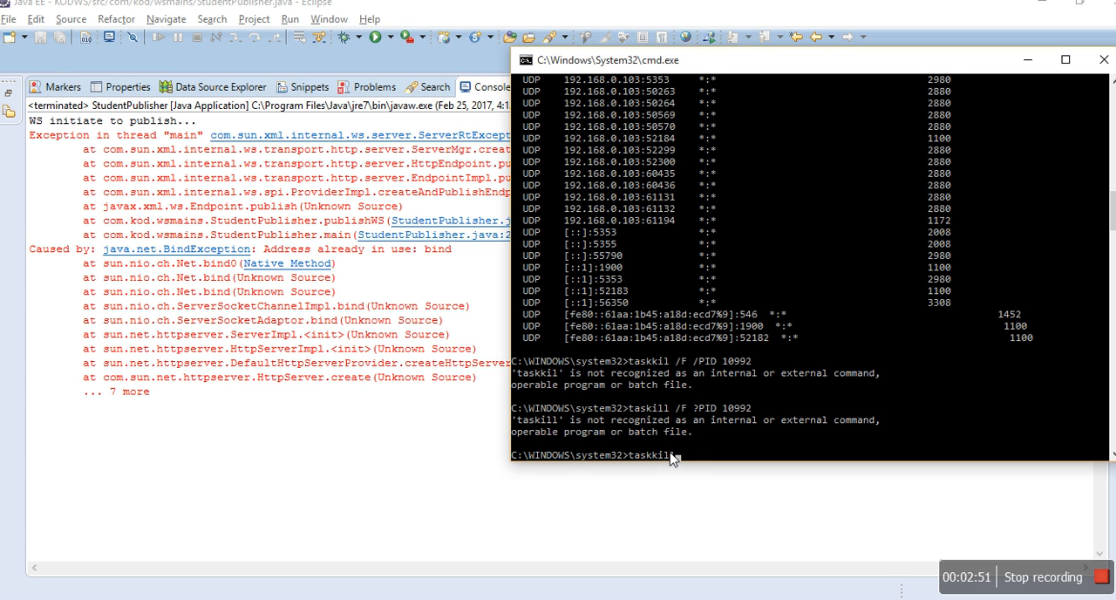
Complete the correctly spelled 'taskkill /F /PID 10992', terminating process 10992
{"action": "type", "text": "l"}
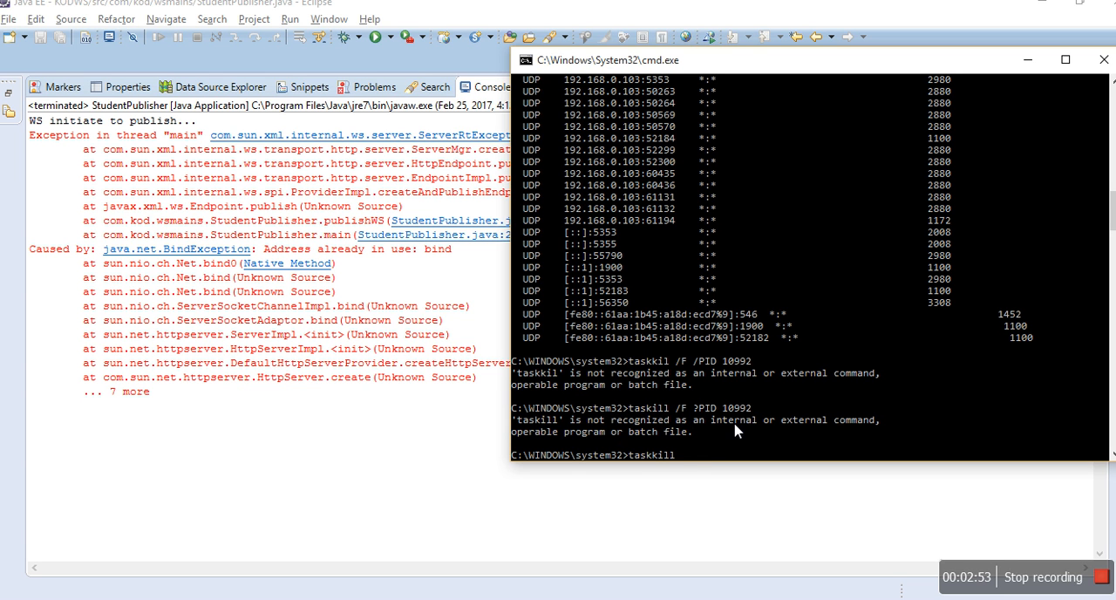
{"action": "type", "text": "/"}
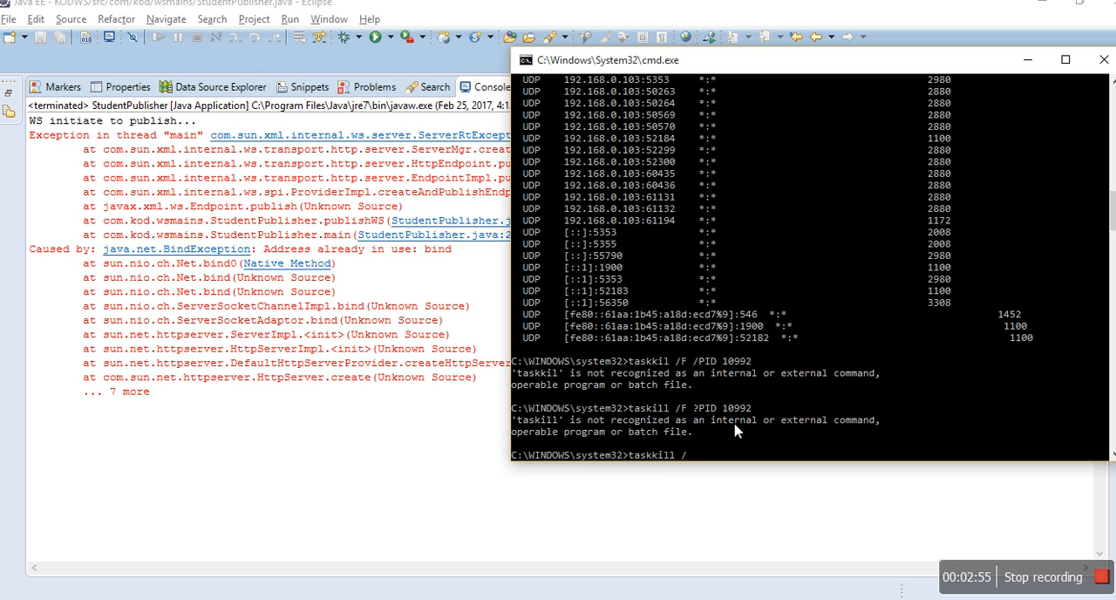
{"action": "type", "text": "F"}
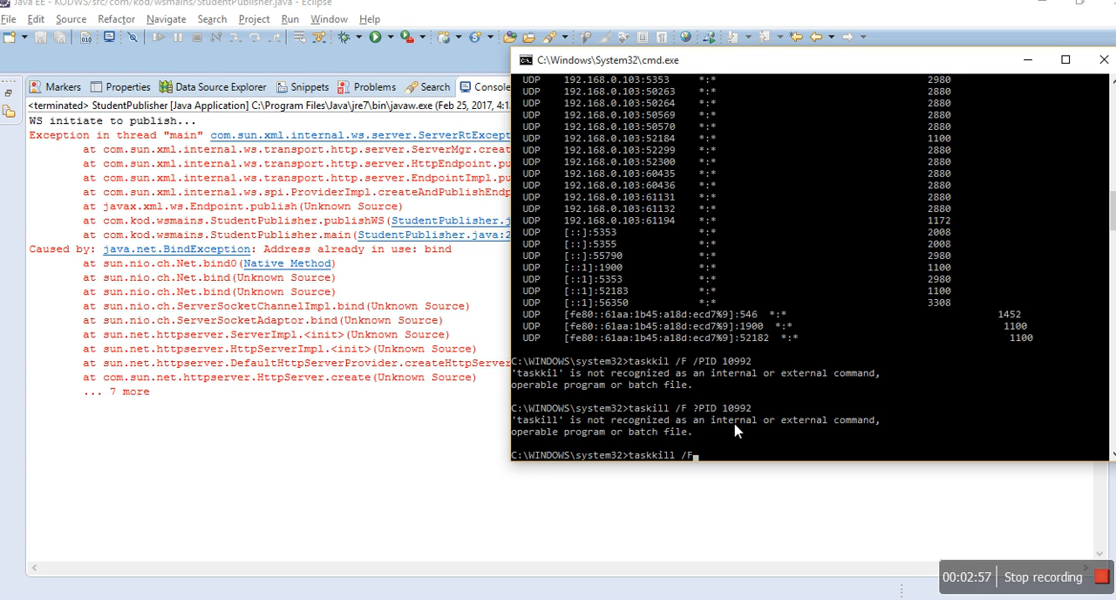
{"action": "type", "text": "/"}
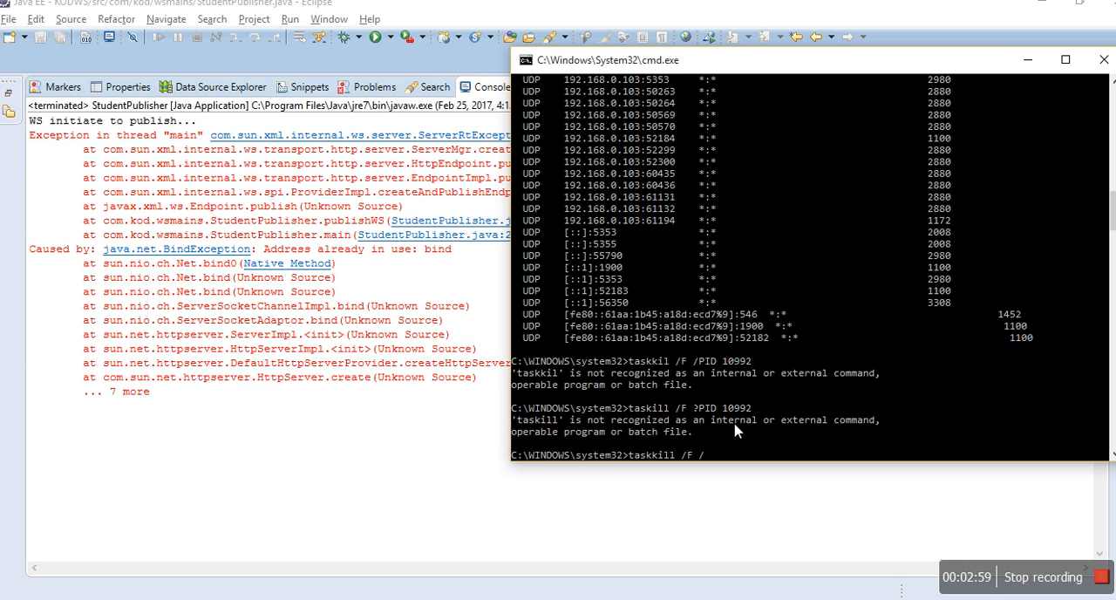
{"action": "type", "text": "PID 10992"}
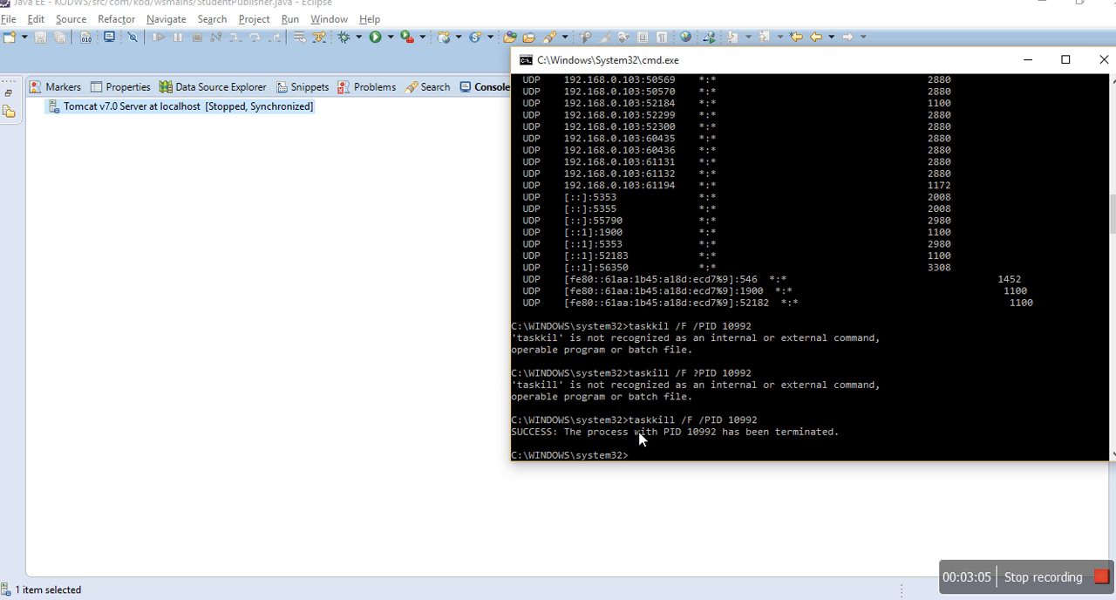
{"action": "mouse_move", "coordinate": [676, 431]}
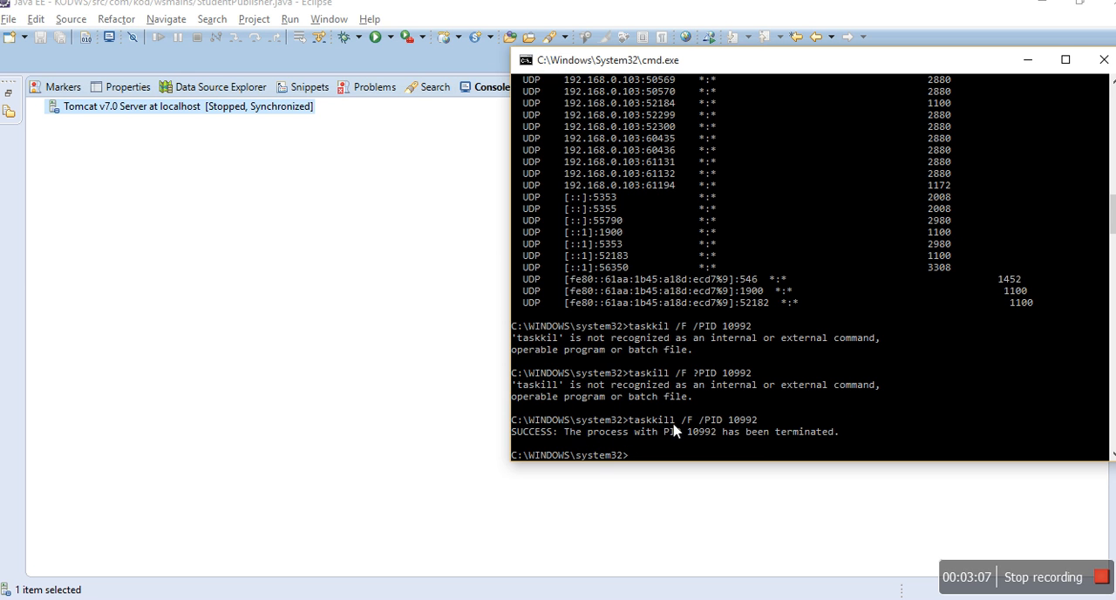
{"action": "mouse_move", "coordinate": [661, 438]}
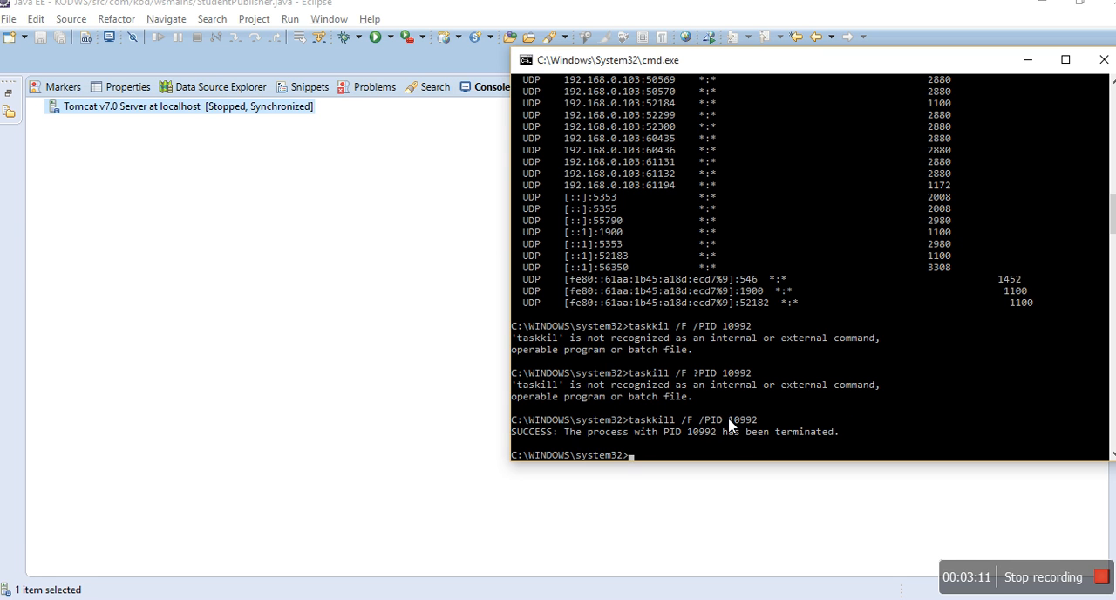
{"action": "mouse_move", "coordinate": [750, 424]}
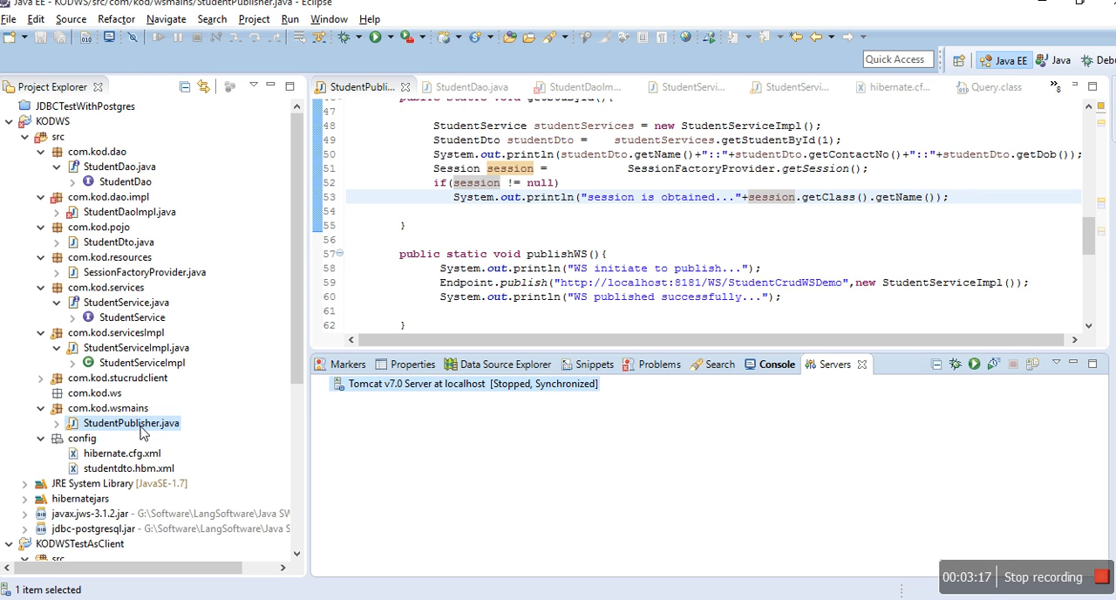
Run StudentPublisher.java as a Java Application, proceeding past the workspace errors
{"action": "right_click", "coordinate": [131, 423]}
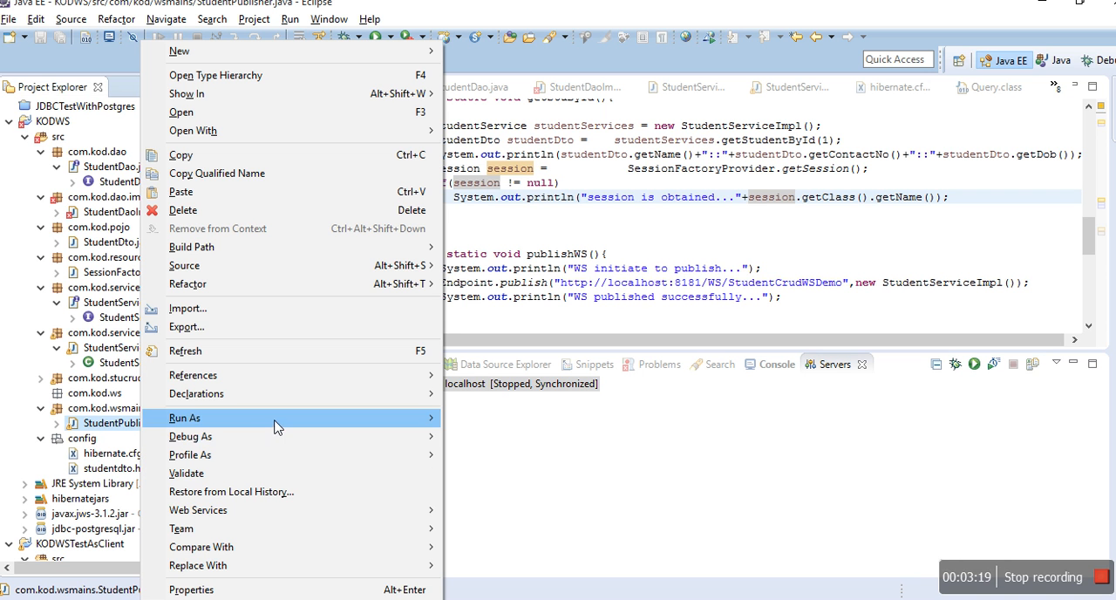
{"action": "left_click", "coordinate": [184, 418]}
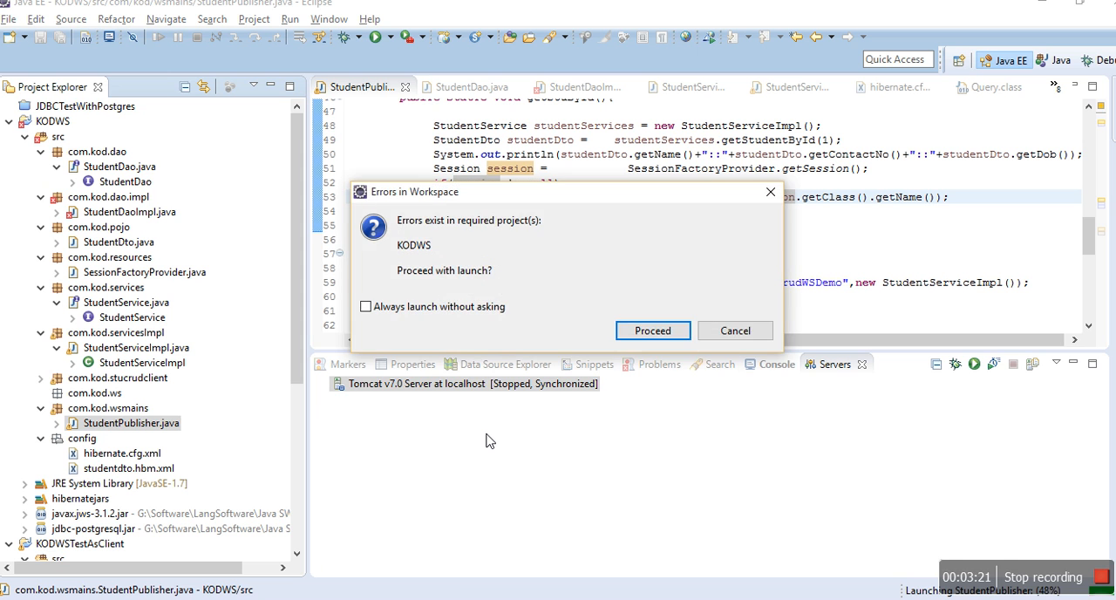
{"action": "left_click", "coordinate": [652, 330]}
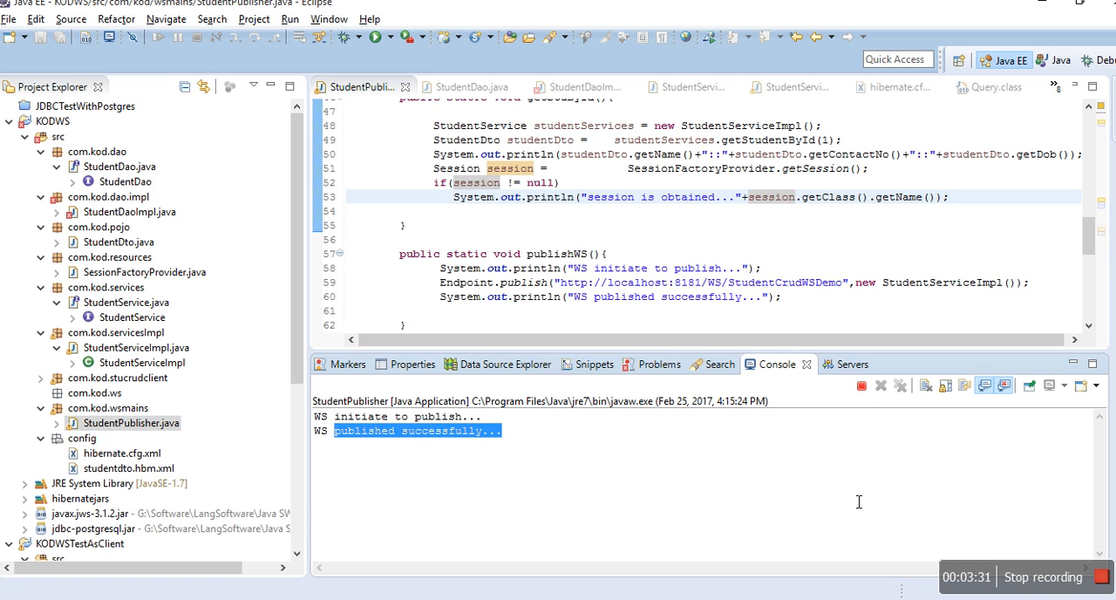
{"action": "mouse_move", "coordinate": [777, 550]}
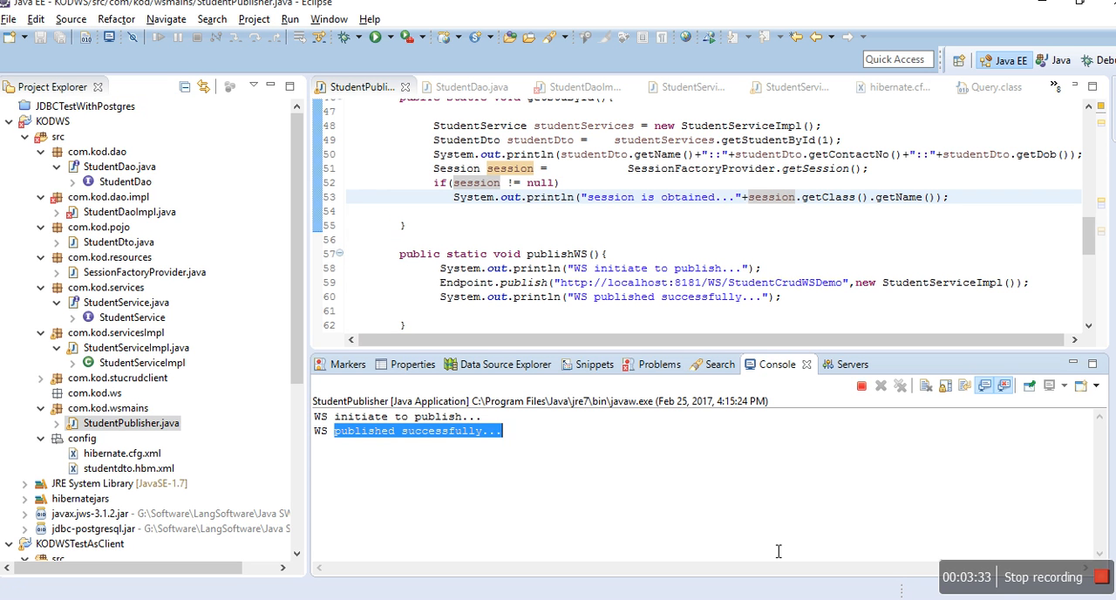